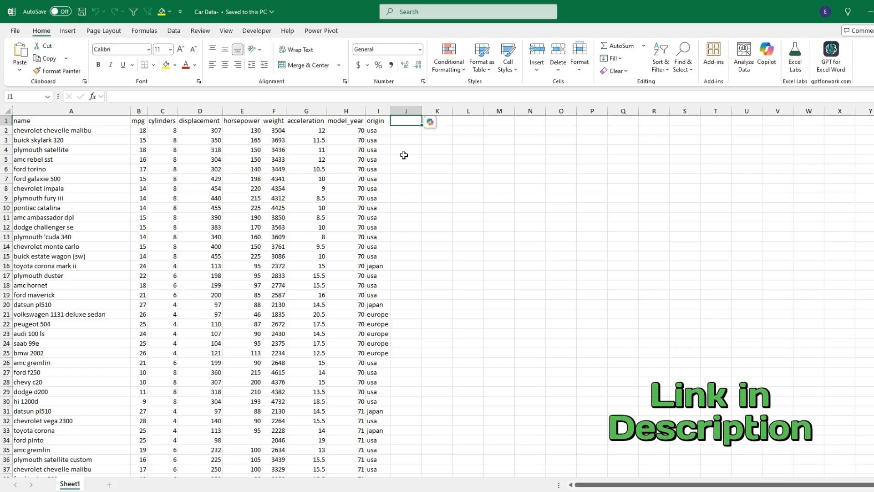
Select the entire car data table from A1 and show Copilot's suggested actions
{"action": "left_click", "coordinate": [71, 120]}
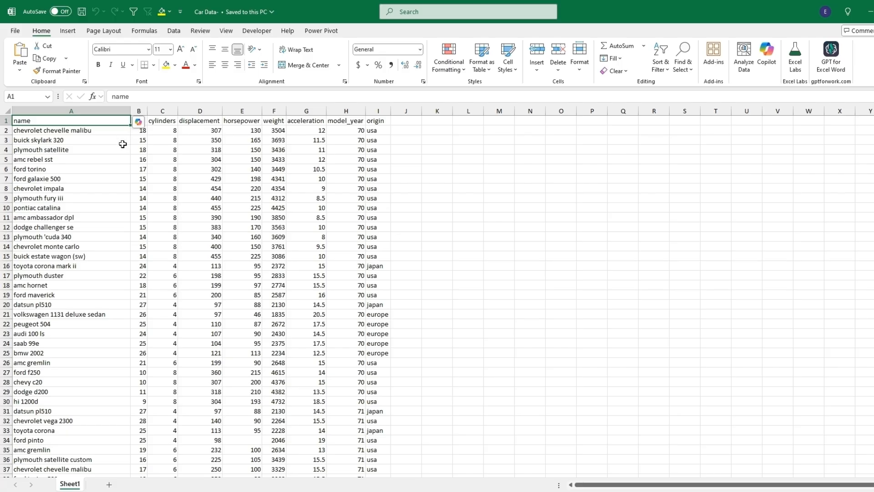
{"action": "key", "text": "ctrl+a"}
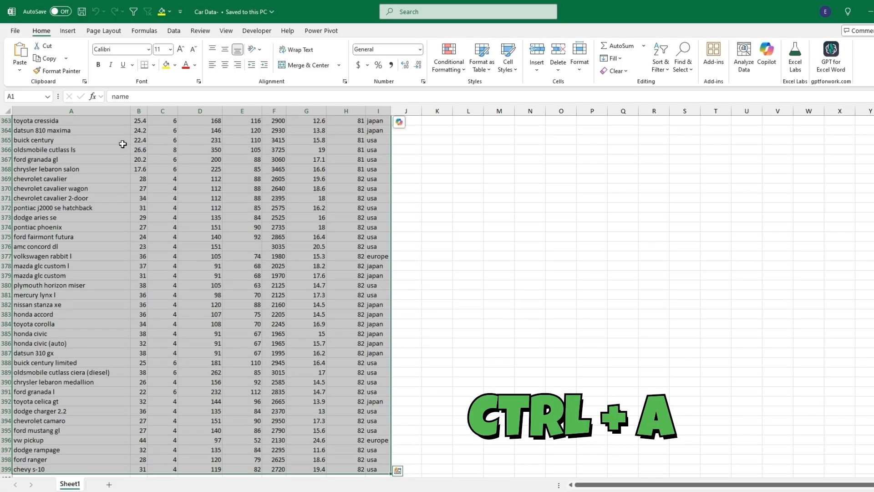
{"action": "key", "text": "ctrl+a"}
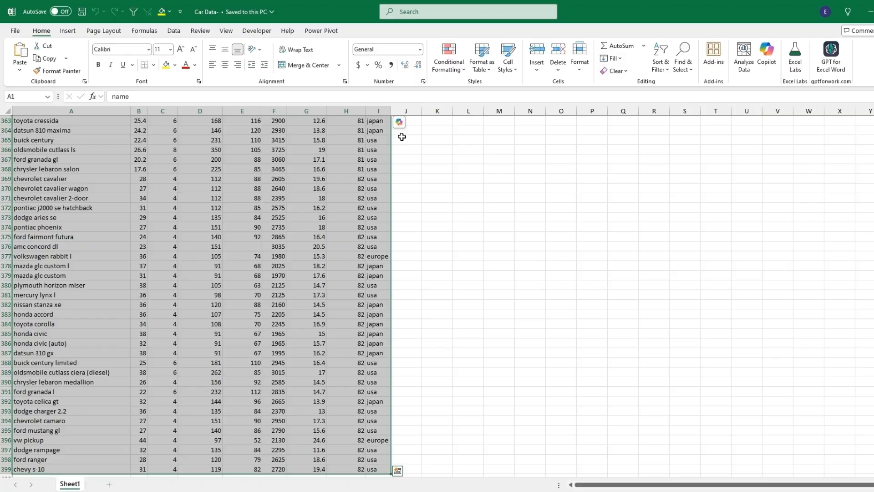
{"action": "mouse_move", "coordinate": [399, 121]}
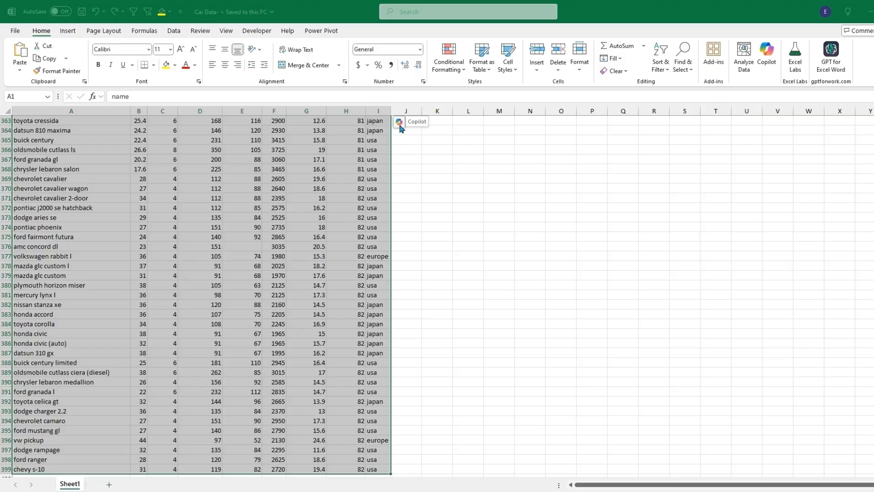
{"action": "left_click", "coordinate": [399, 122]}
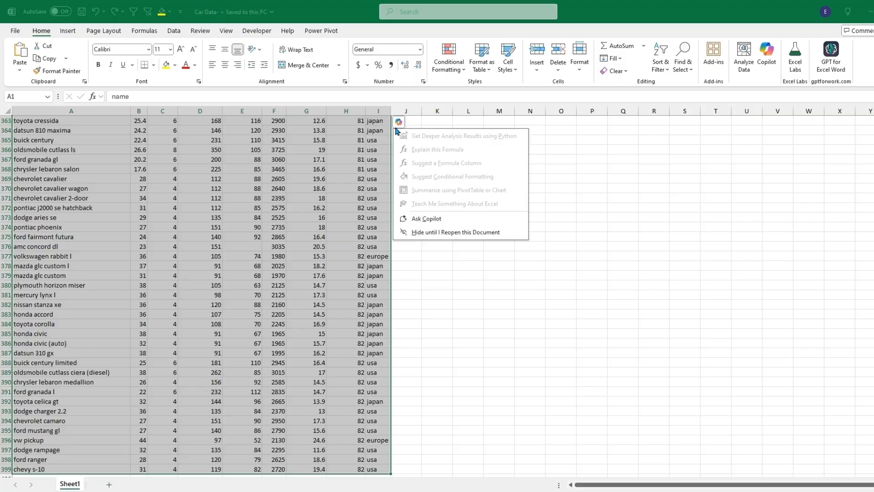
{"action": "mouse_move", "coordinate": [516, 142]}
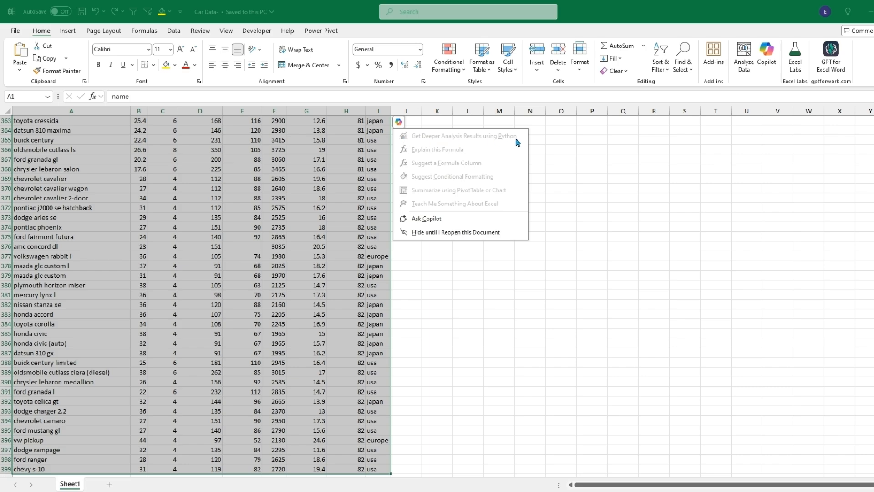
{"action": "mouse_move", "coordinate": [474, 208]}
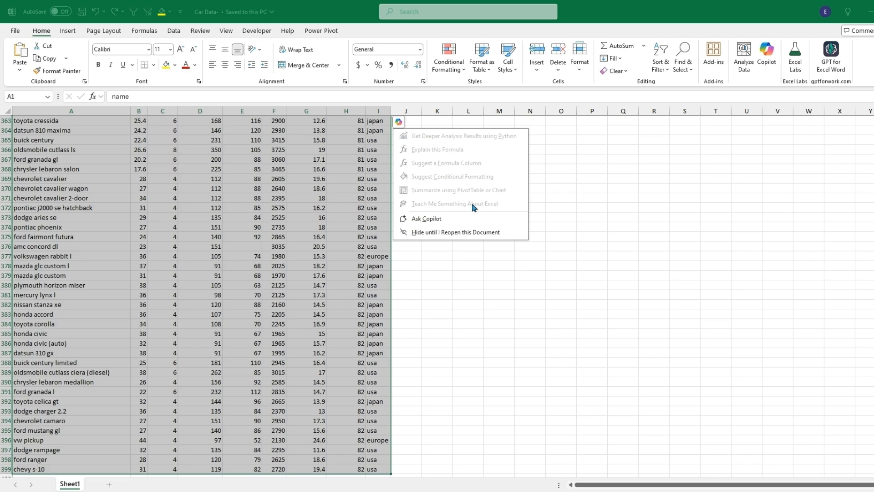
{"action": "mouse_move", "coordinate": [441, 213]}
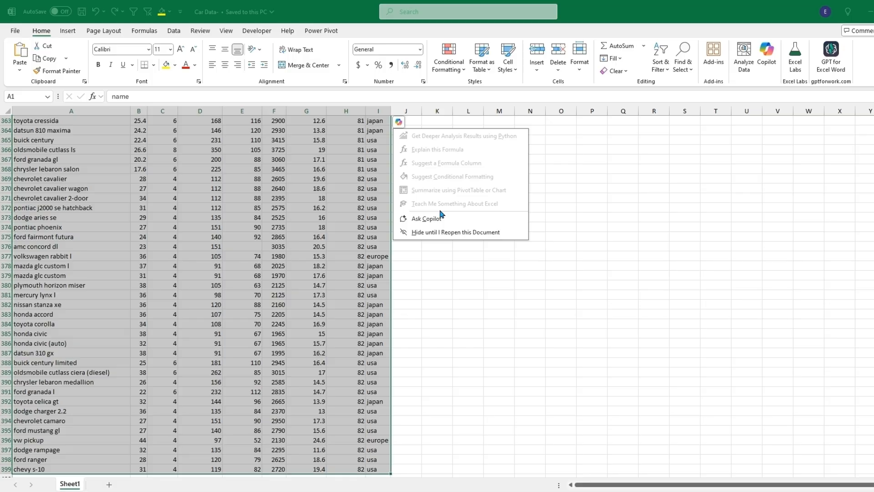
{"action": "mouse_move", "coordinate": [438, 218]}
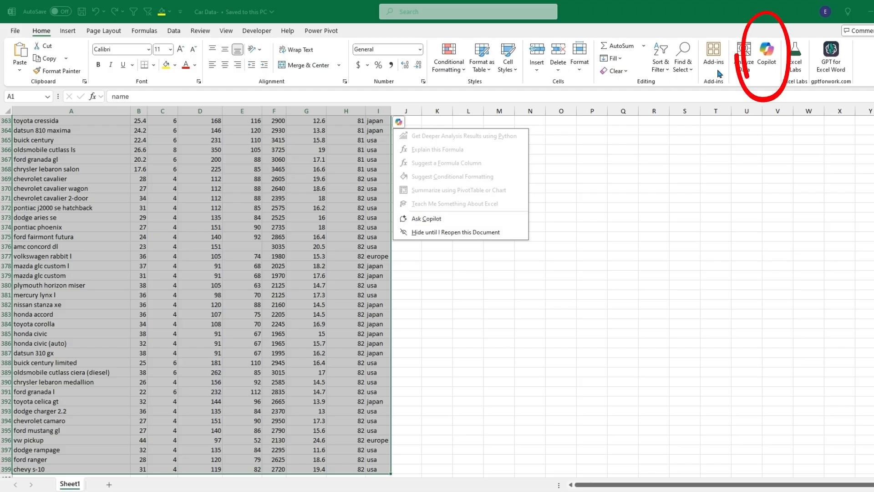
Open Copilot, turn on AutoSave, and upload the workbook to OneDrive - Personal
{"action": "left_click", "coordinate": [766, 53]}
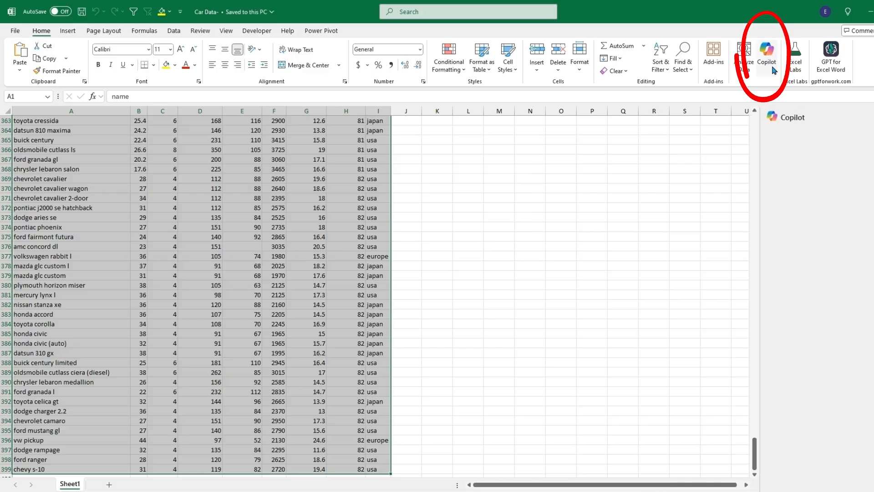
{"action": "left_click", "coordinate": [766, 56]}
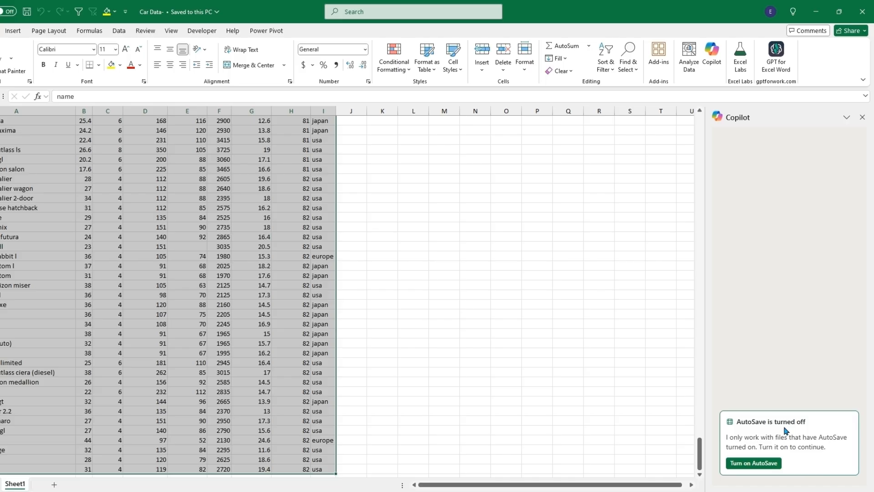
{"action": "mouse_move", "coordinate": [753, 463]}
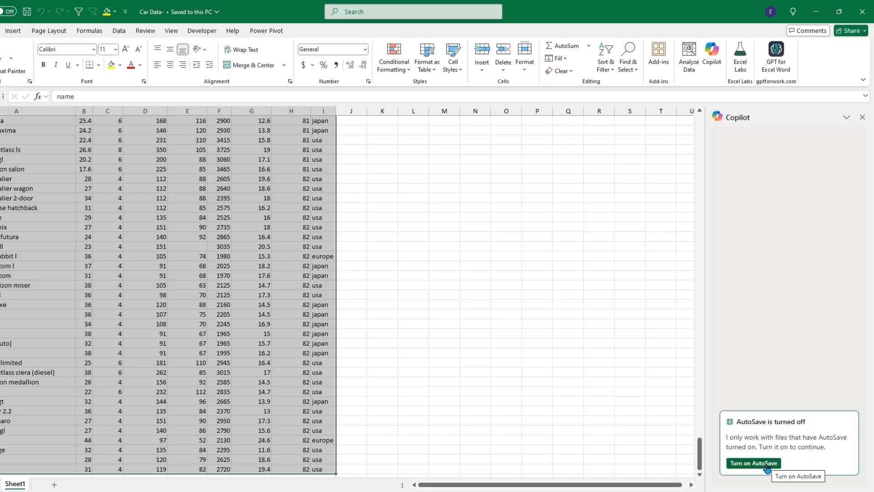
{"action": "left_click", "coordinate": [752, 463]}
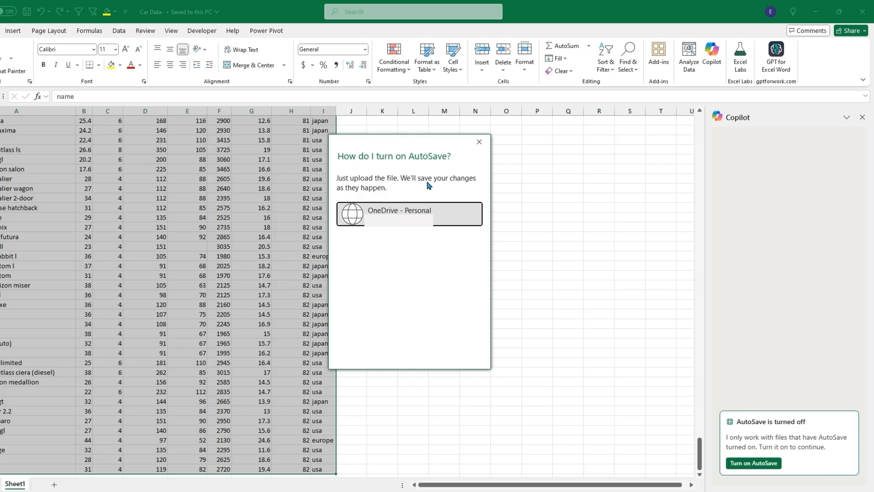
{"action": "left_click", "coordinate": [399, 214]}
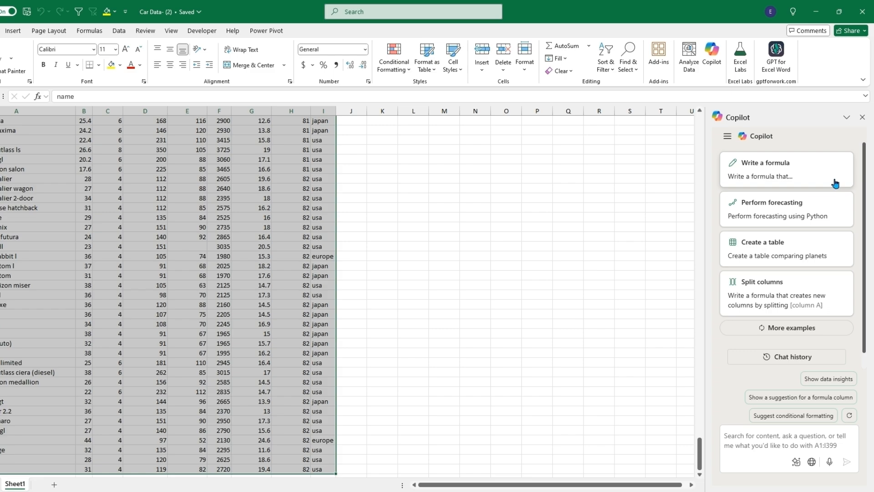
{"action": "mouse_move", "coordinate": [839, 207]}
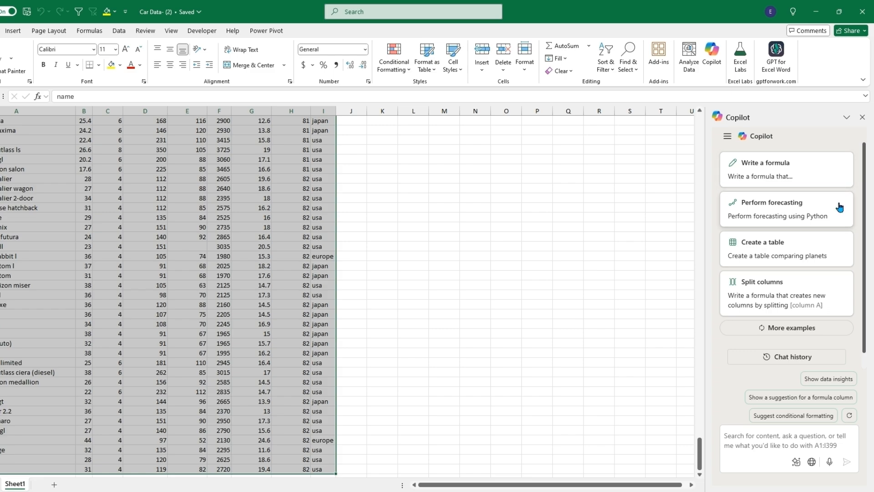
{"action": "mouse_move", "coordinate": [838, 247]}
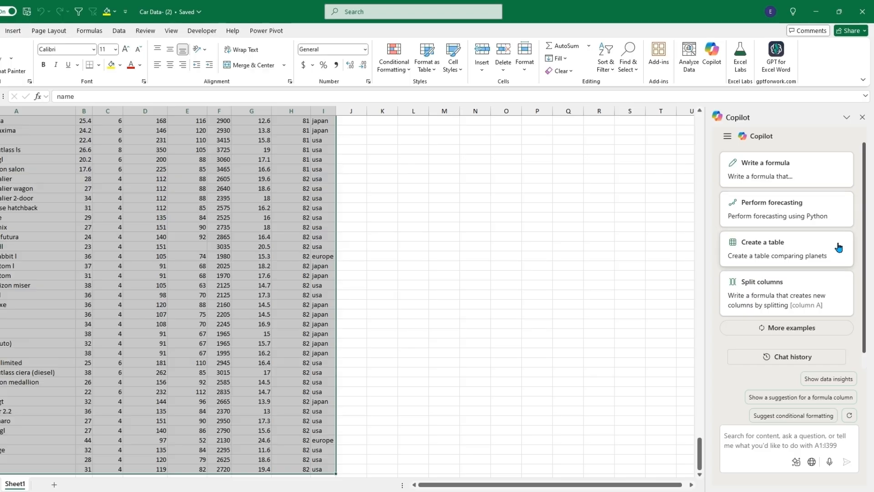
{"action": "mouse_move", "coordinate": [831, 285]}
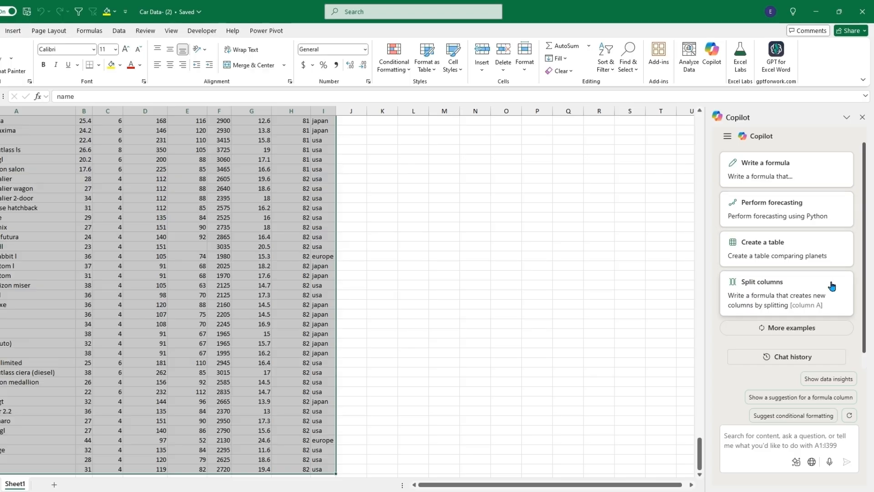
{"action": "mouse_move", "coordinate": [830, 216]}
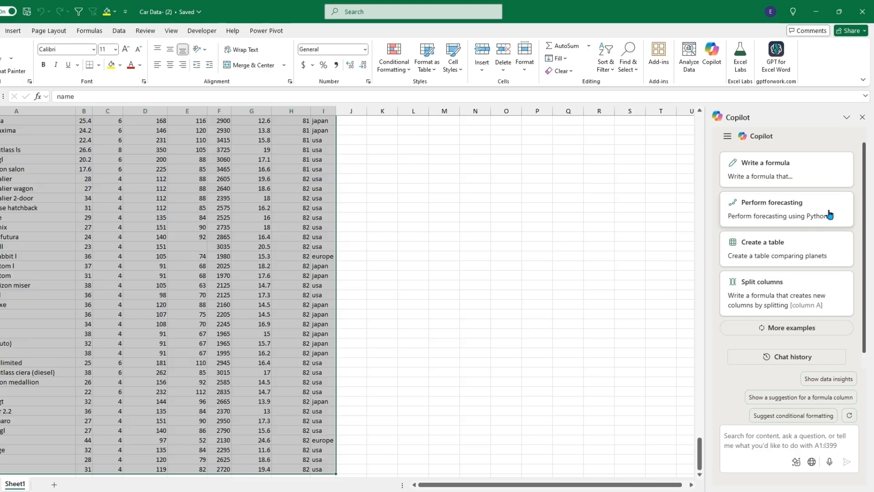
Send Copilot the 'Perform forecasting using Python' prompt and read its analysis plan
{"action": "left_click", "coordinate": [773, 201]}
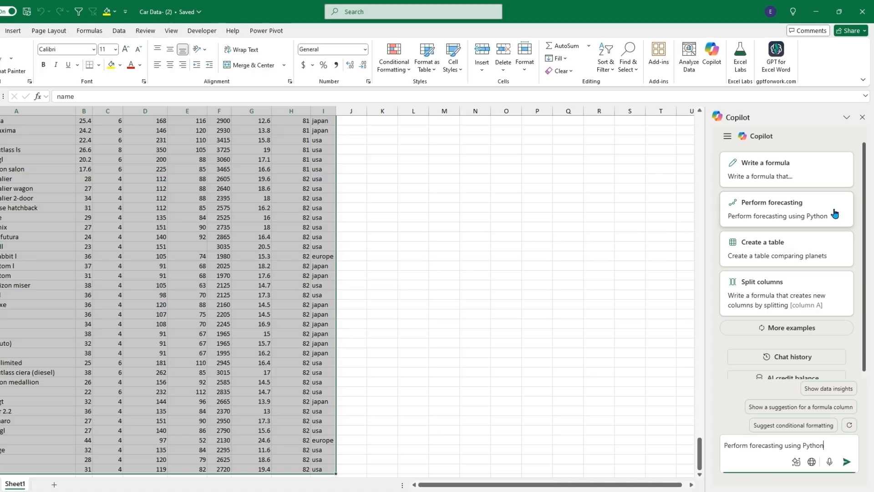
{"action": "left_click", "coordinate": [846, 462]}
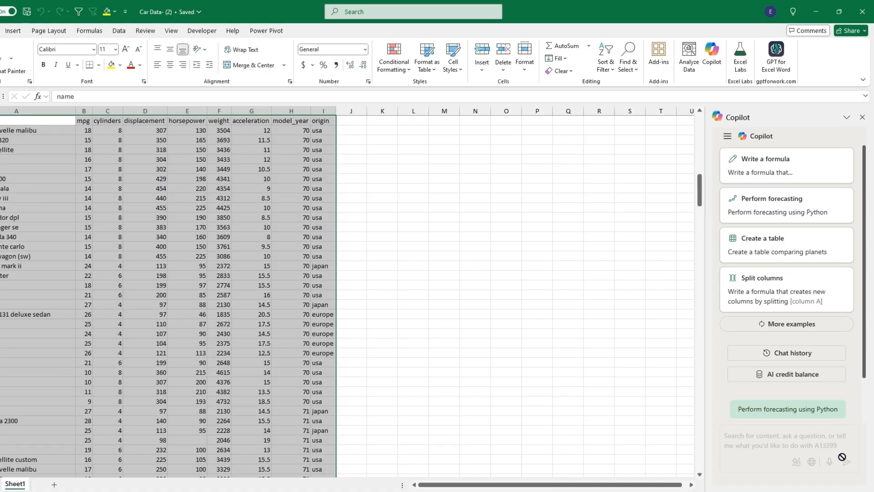
{"action": "left_click", "coordinate": [788, 409]}
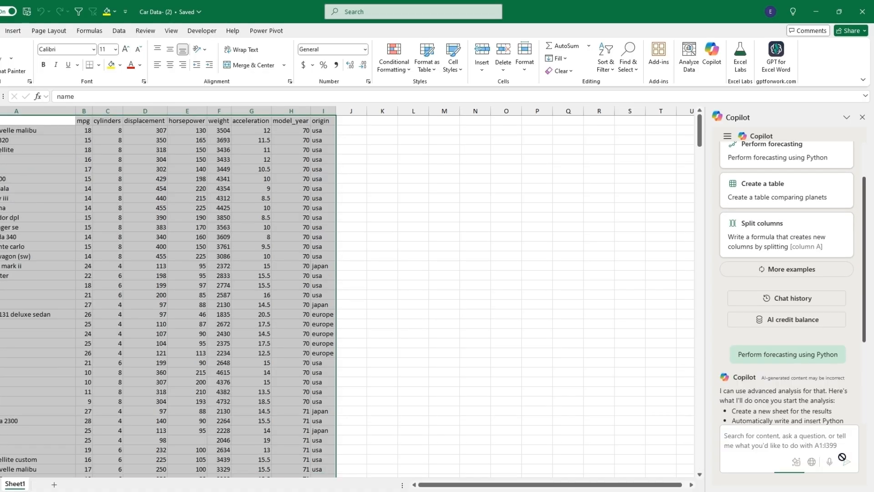
{"action": "scroll", "scroll_direction": "down", "scroll_amount": 3}
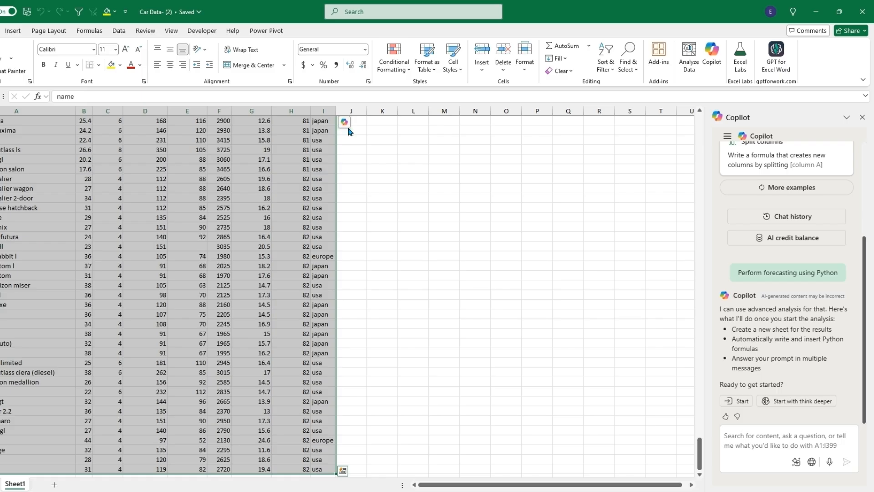
{"action": "mouse_move", "coordinate": [325, 141]}
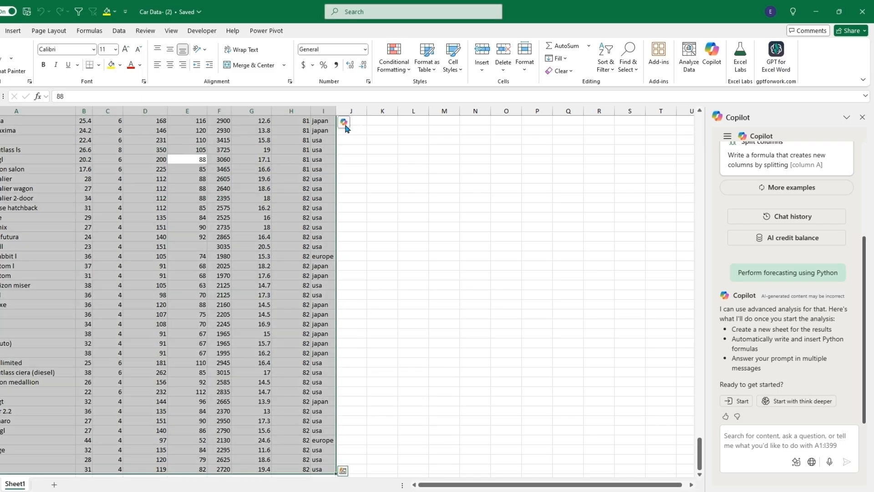
Start the Python analysis, producing average mpg by year and a five-year ARIMA forecast
{"action": "left_click", "coordinate": [344, 121]}
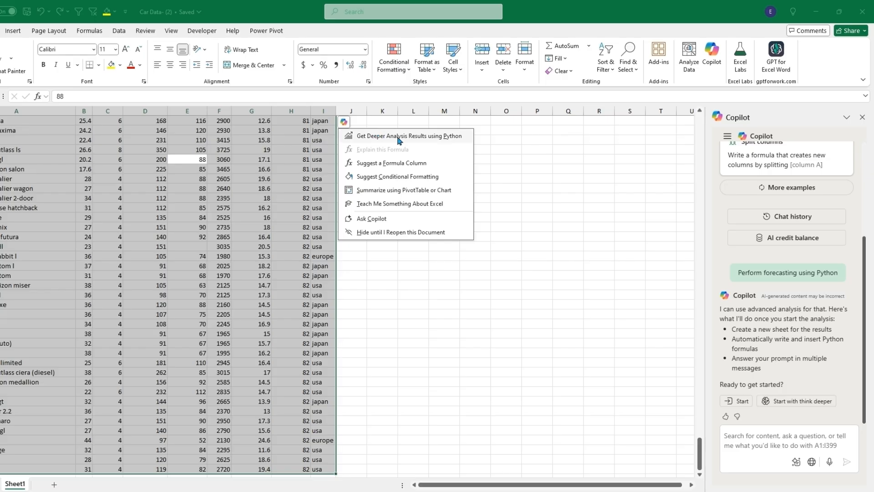
{"action": "mouse_move", "coordinate": [406, 141]}
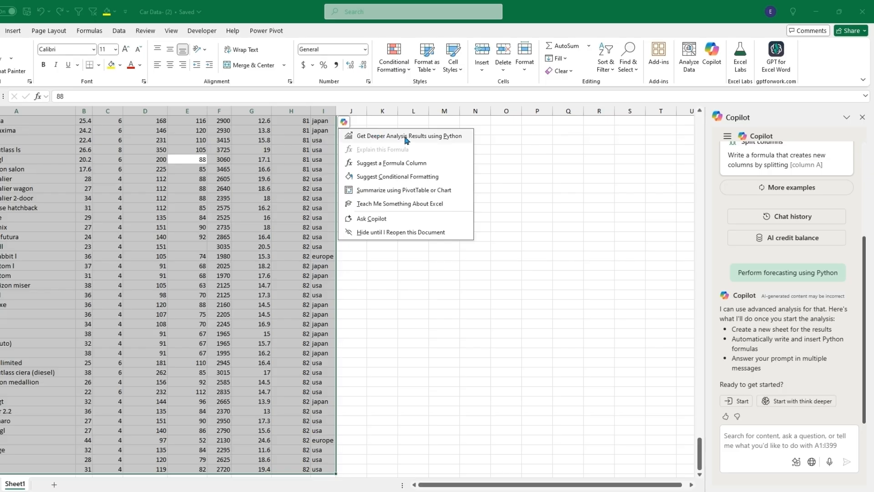
{"action": "mouse_move", "coordinate": [738, 402]}
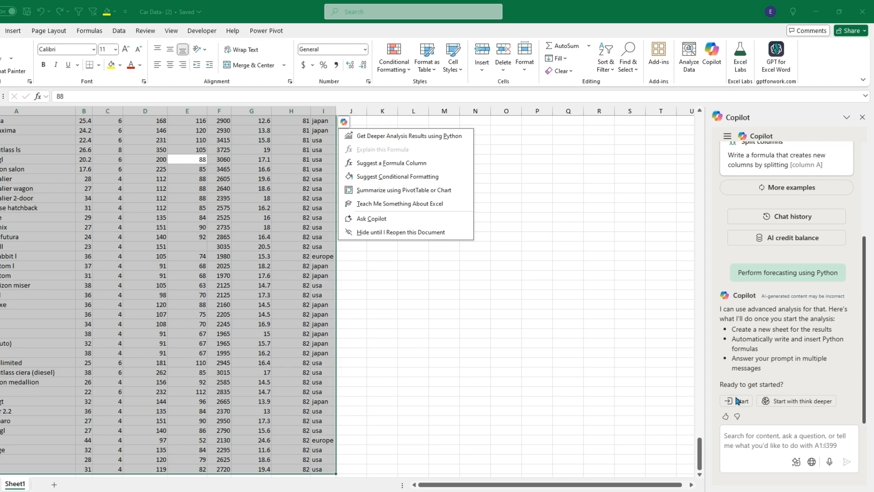
{"action": "left_click", "coordinate": [736, 400]}
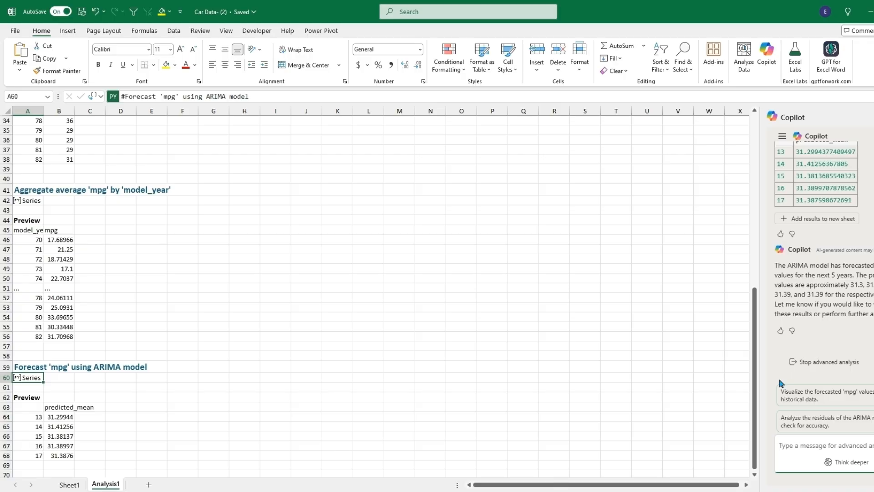
{"action": "scroll", "scroll_direction": "up", "scroll_amount": 3}
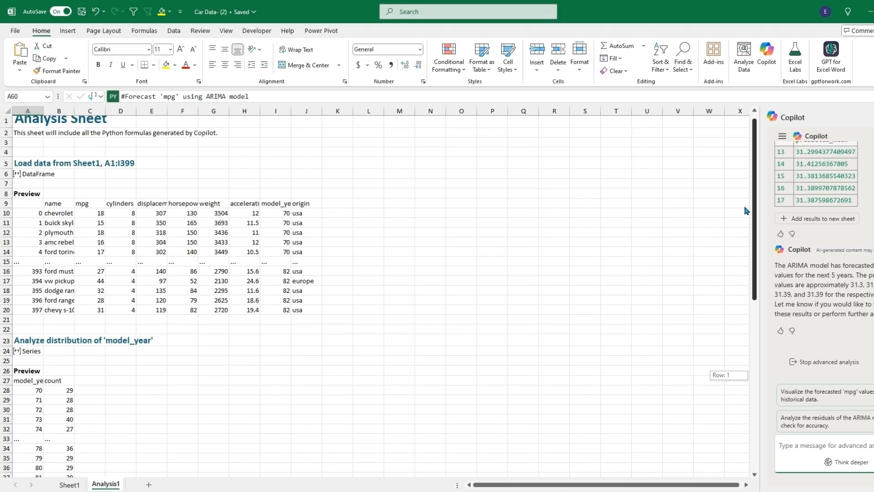
{"action": "mouse_move", "coordinate": [70, 189]}
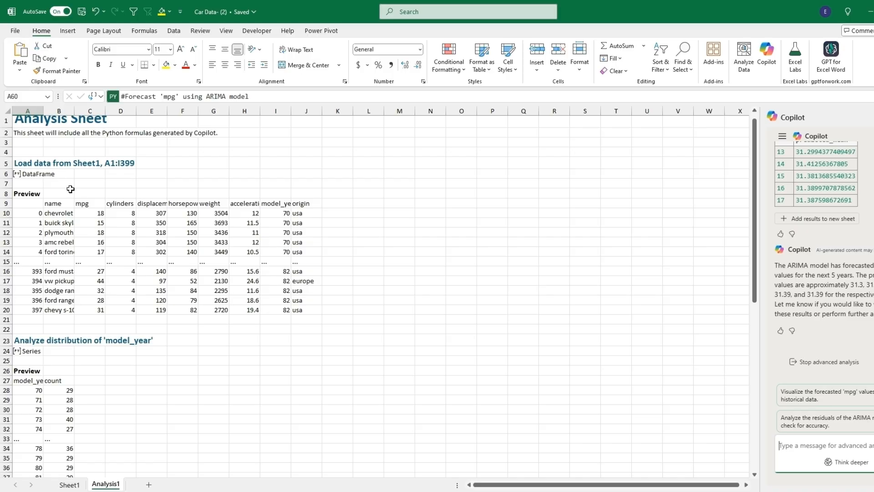
{"action": "mouse_move", "coordinate": [51, 212]}
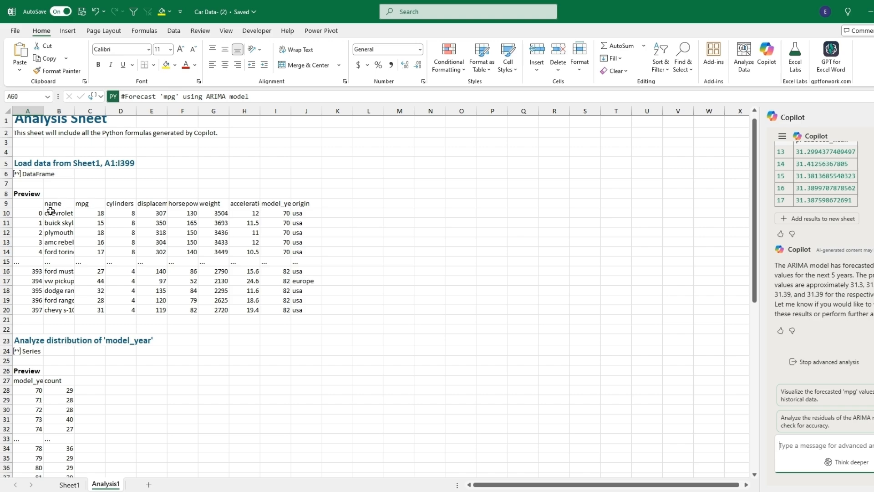
{"action": "mouse_move", "coordinate": [130, 260]}
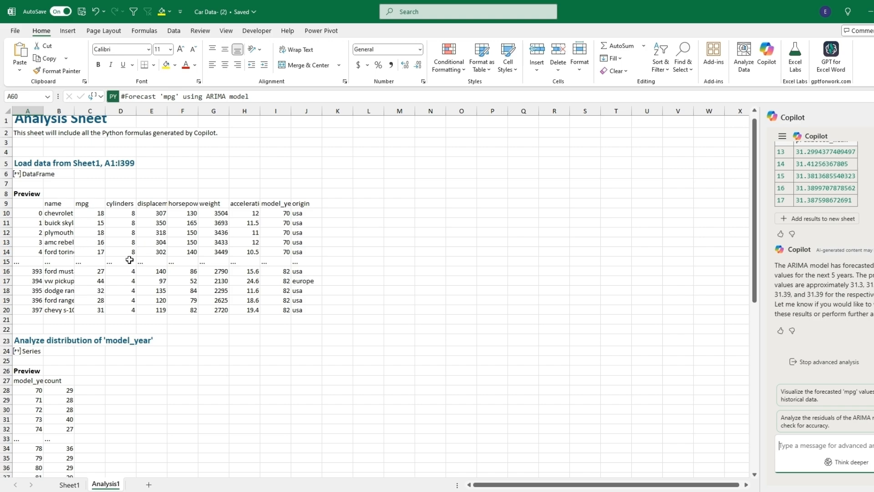
{"action": "mouse_move", "coordinate": [83, 353]}
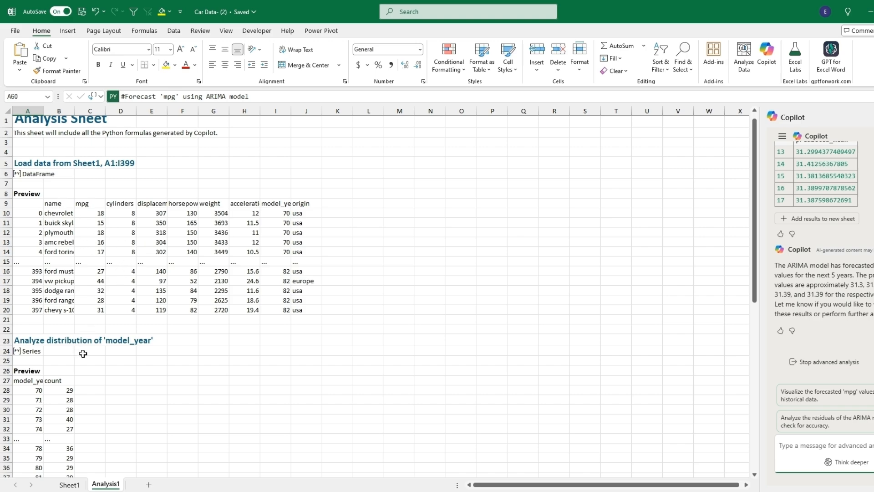
{"action": "mouse_move", "coordinate": [77, 370]}
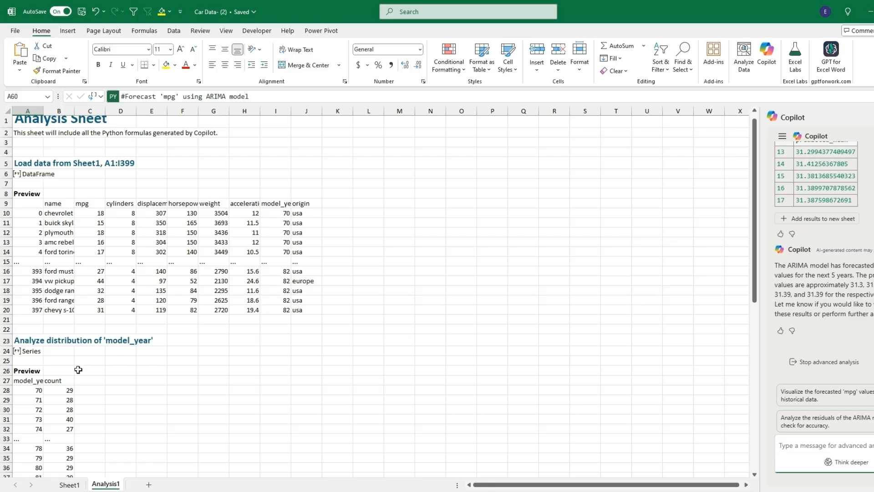
{"action": "mouse_move", "coordinate": [62, 410]}
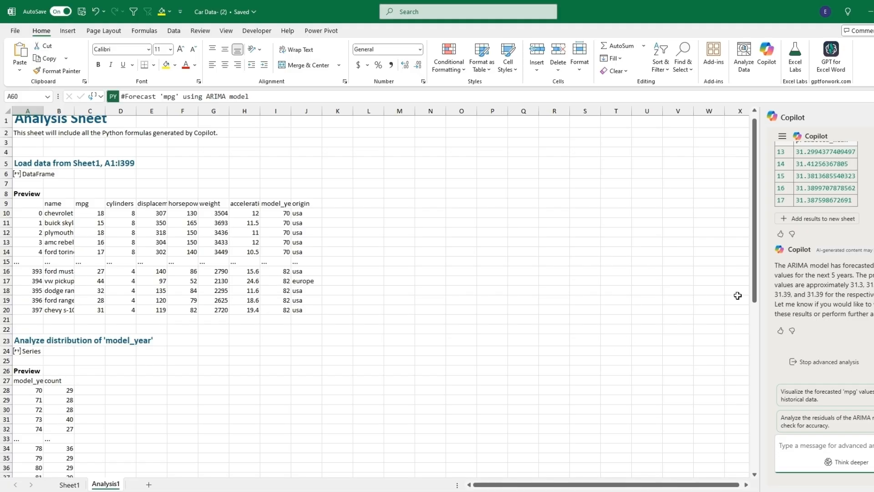
{"action": "scroll", "scroll_direction": "down", "scroll_amount": 3}
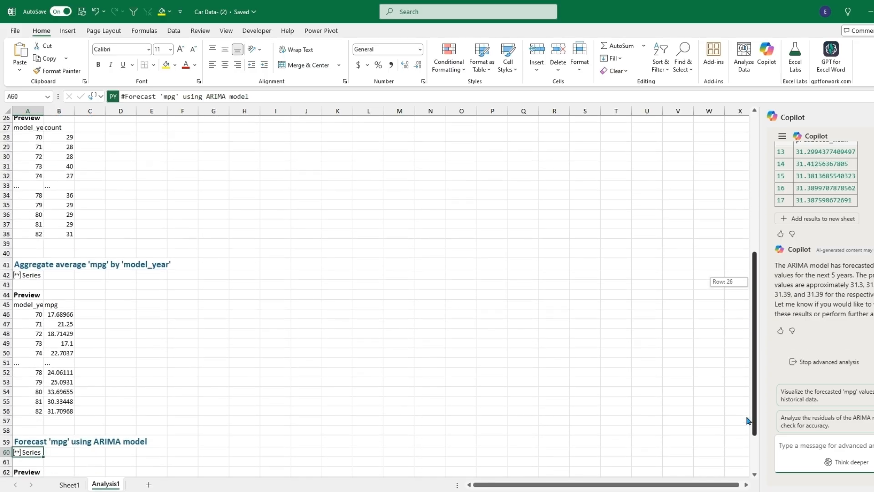
{"action": "scroll", "scroll_direction": "down", "scroll_amount": 3}
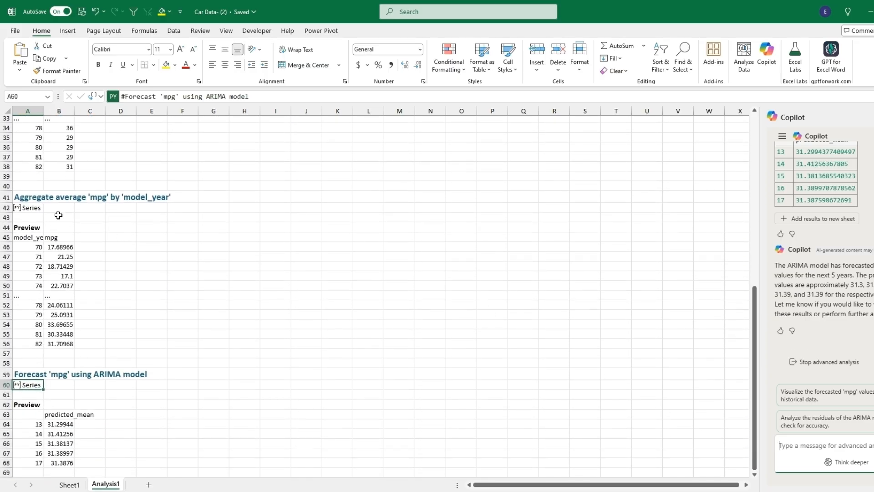
{"action": "mouse_move", "coordinate": [107, 215]}
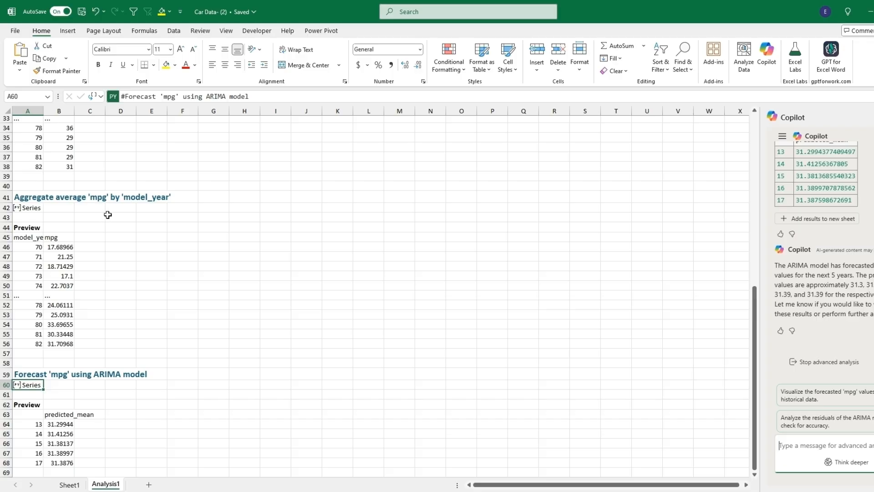
{"action": "mouse_move", "coordinate": [27, 249]}
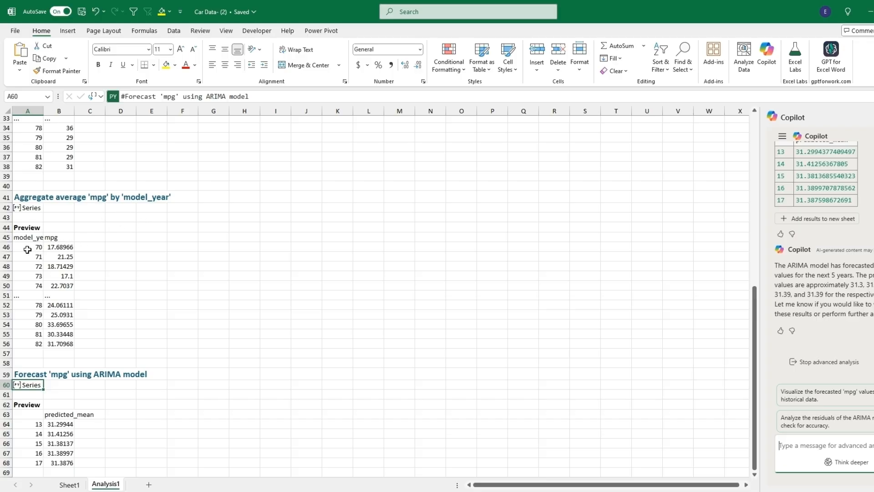
{"action": "mouse_move", "coordinate": [61, 340]}
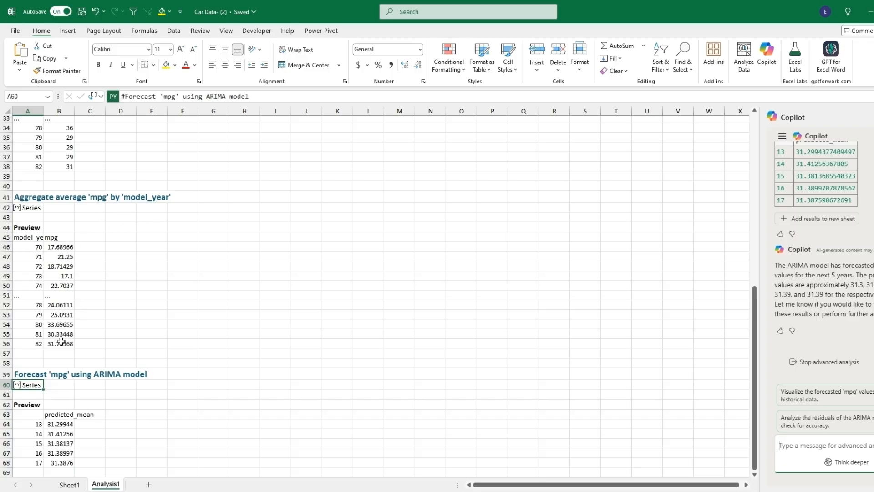
{"action": "mouse_move", "coordinate": [68, 267]}
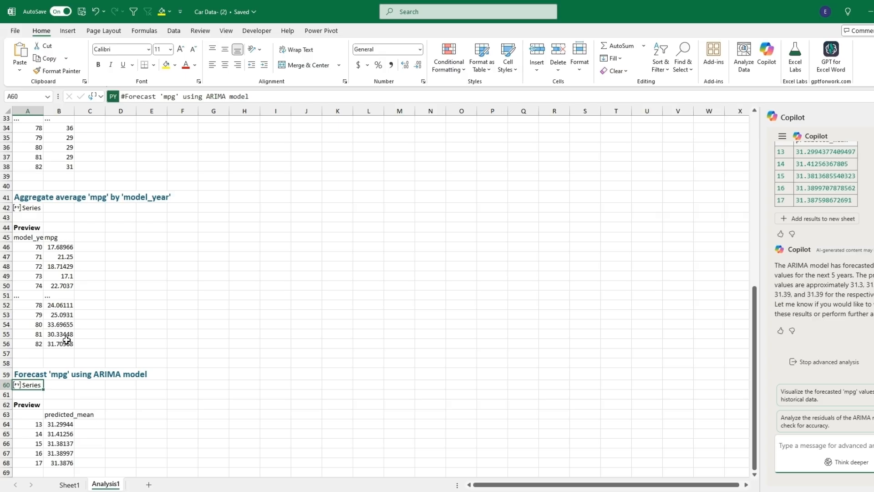
{"action": "mouse_move", "coordinate": [71, 387]}
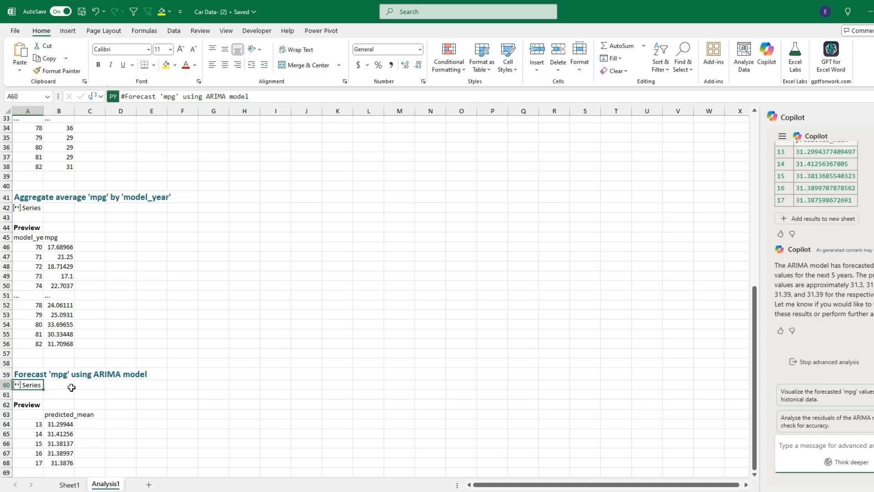
{"action": "mouse_move", "coordinate": [136, 389]}
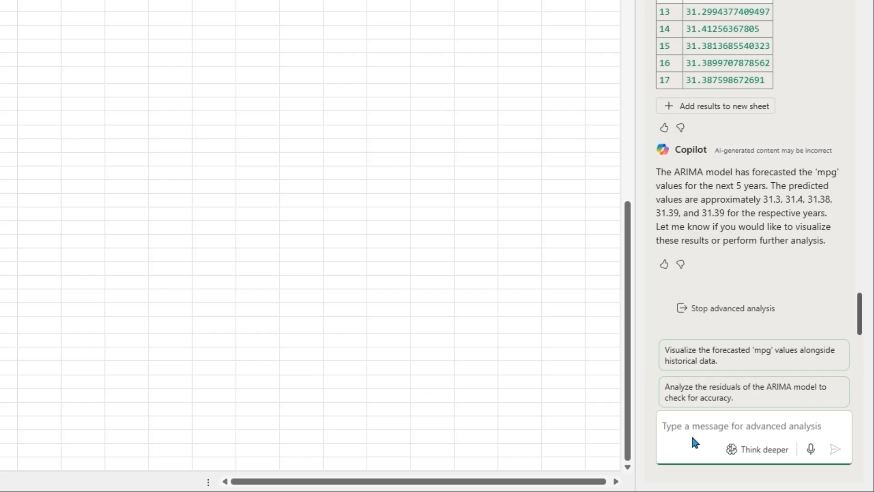
Ask Copilot to 'create a bar chart for the mpg by origin' and review it
{"action": "type", "text": "can you"}
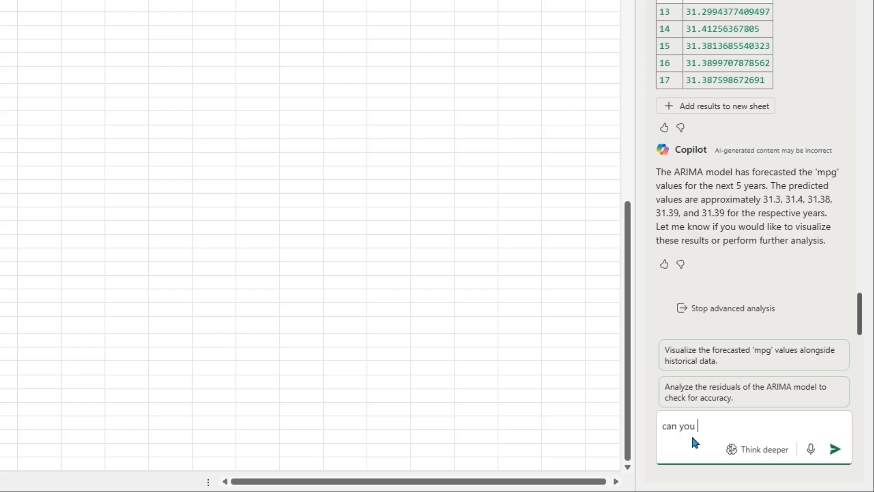
{"action": "type", "text": "create a ba"}
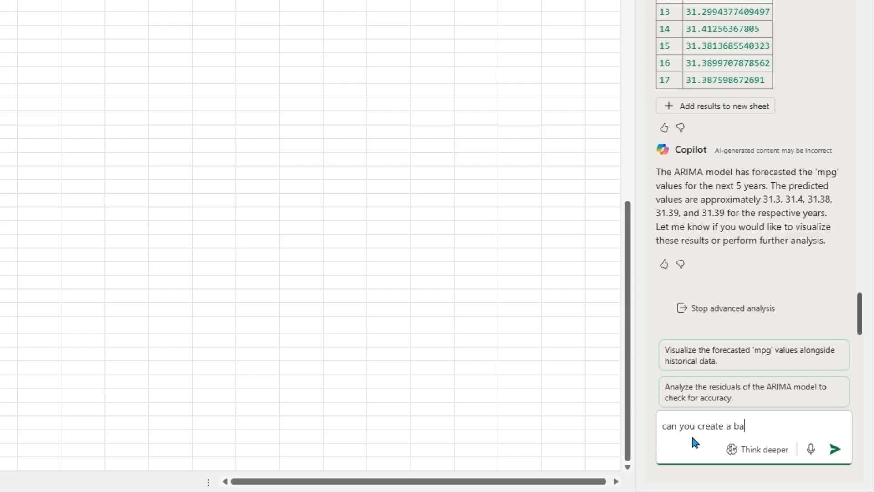
{"action": "type", "text": "r chart for the"}
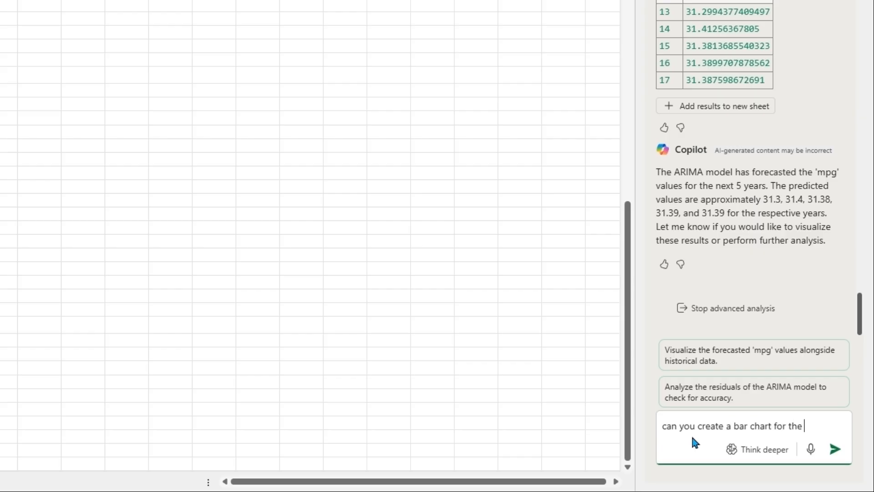
{"action": "type", "text": "mpg by"}
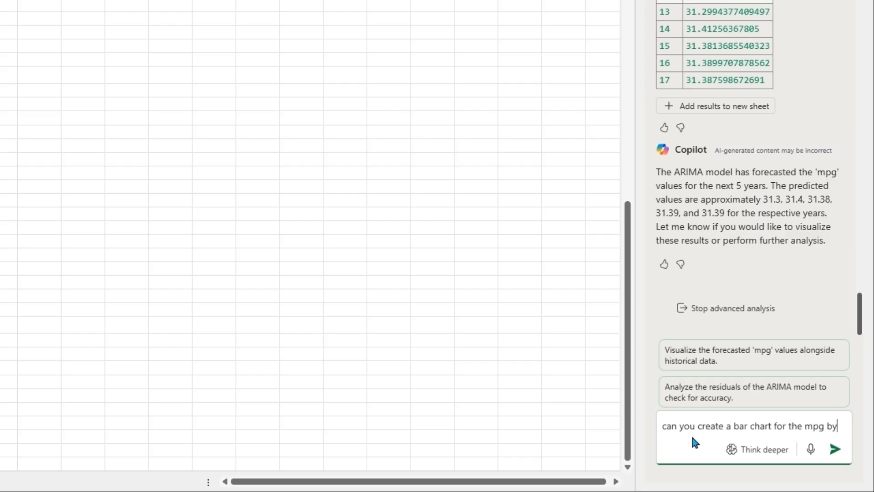
{"action": "left_click", "coordinate": [834, 449]}
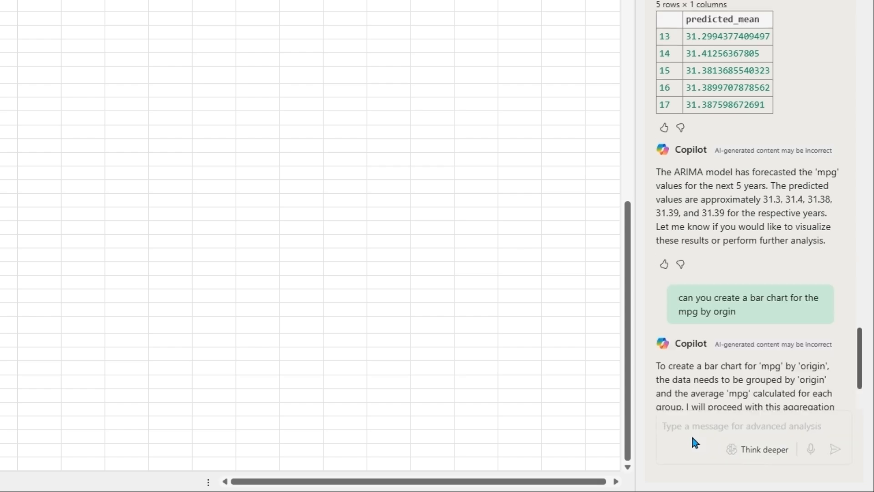
{"action": "scroll", "scroll_direction": "down", "scroll_amount": 3}
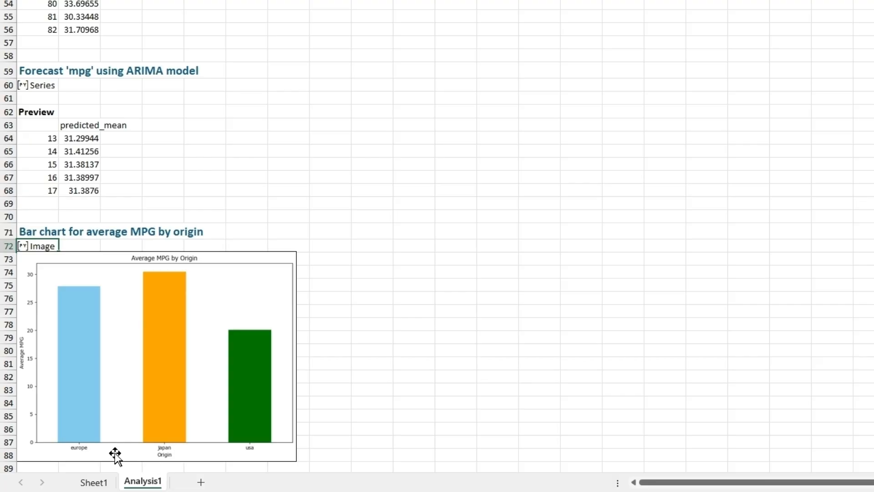
{"action": "mouse_move", "coordinate": [259, 450]}
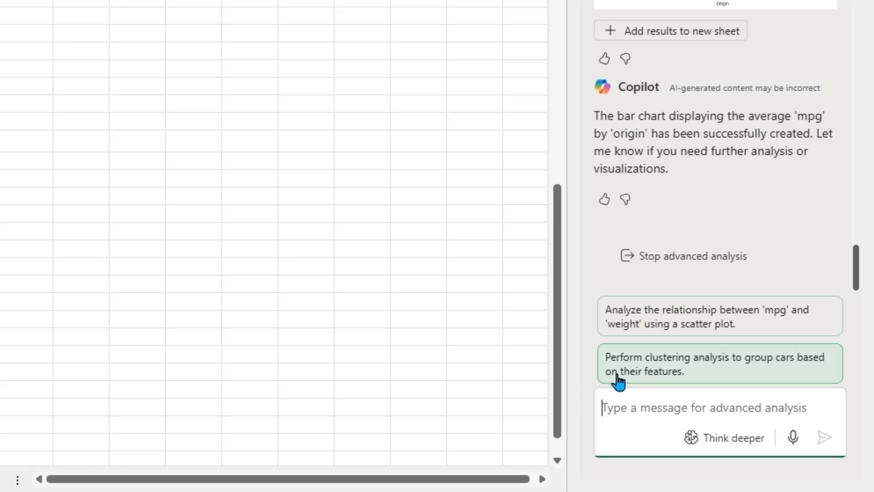
{"action": "mouse_move", "coordinate": [605, 269]}
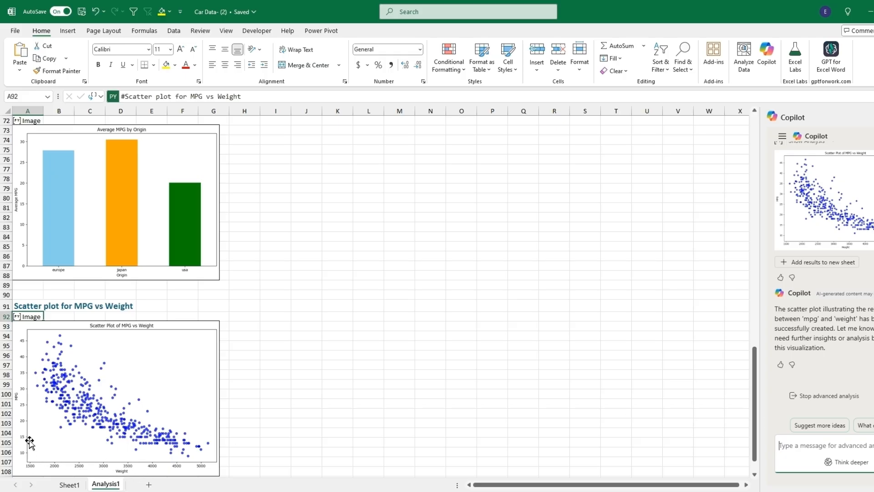
{"action": "mouse_move", "coordinate": [40, 346]}
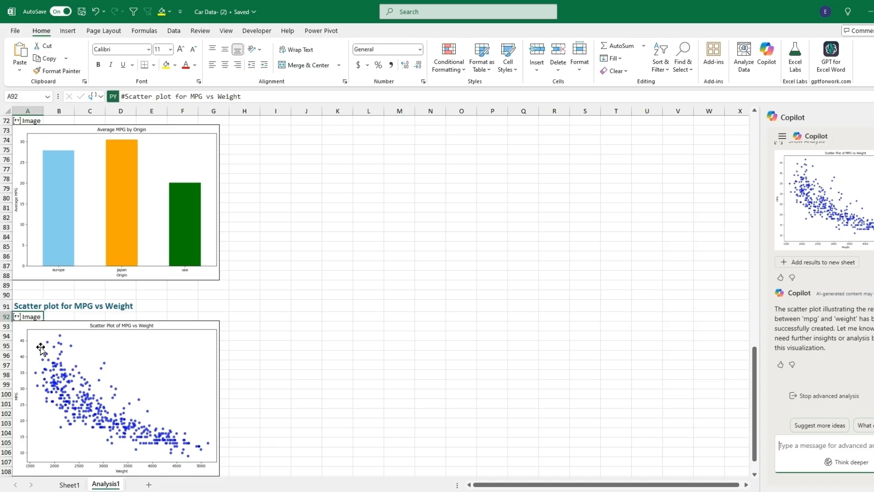
{"action": "mouse_move", "coordinate": [88, 465]}
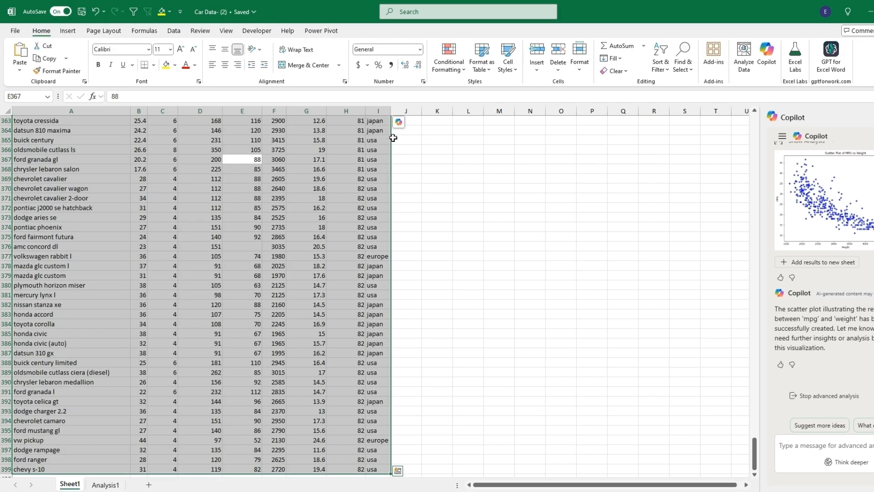
Open Copilot's suggested actions beside the selected car data on Sheet1
{"action": "left_click", "coordinate": [397, 122]}
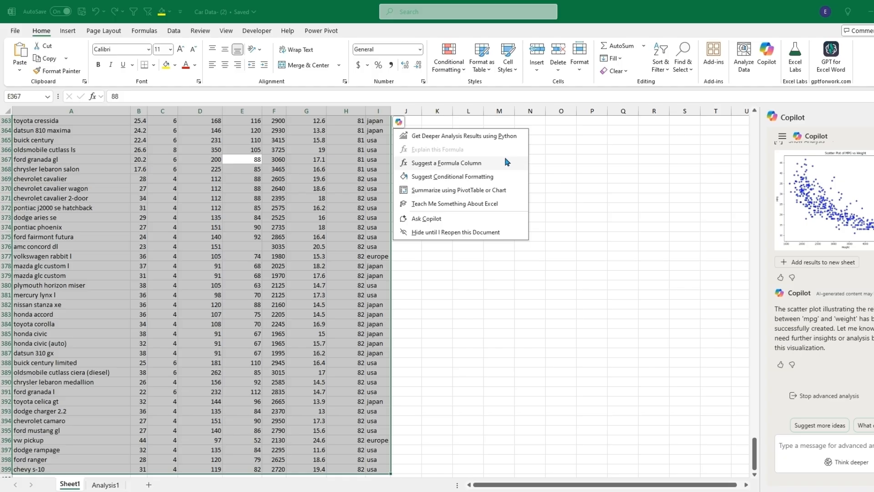
{"action": "mouse_move", "coordinate": [513, 170]}
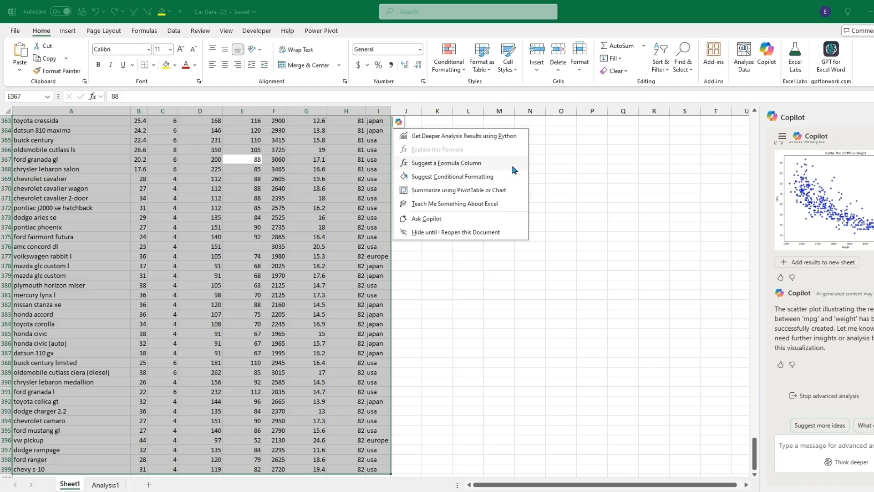
{"action": "mouse_move", "coordinate": [509, 171]}
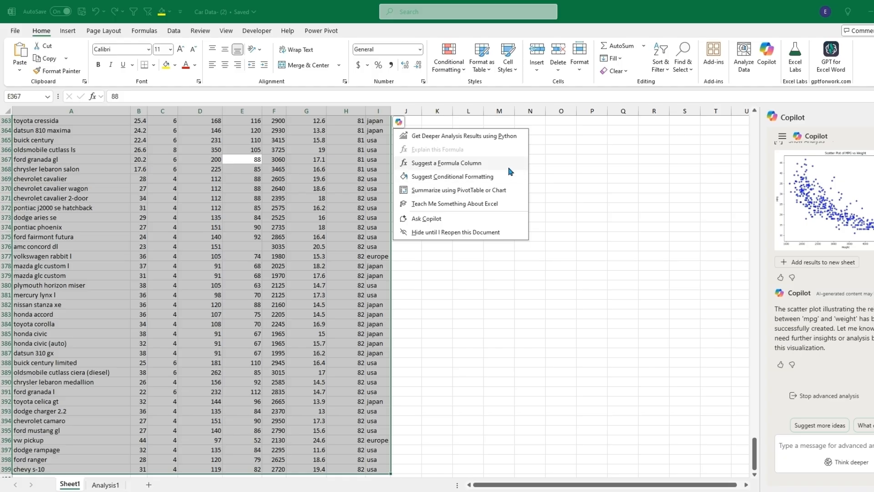
{"action": "mouse_move", "coordinate": [503, 181]}
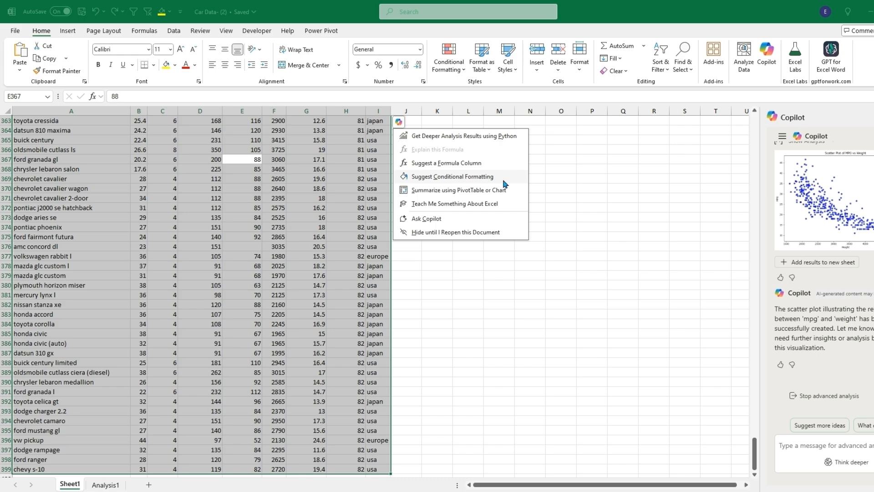
{"action": "mouse_move", "coordinate": [520, 190]}
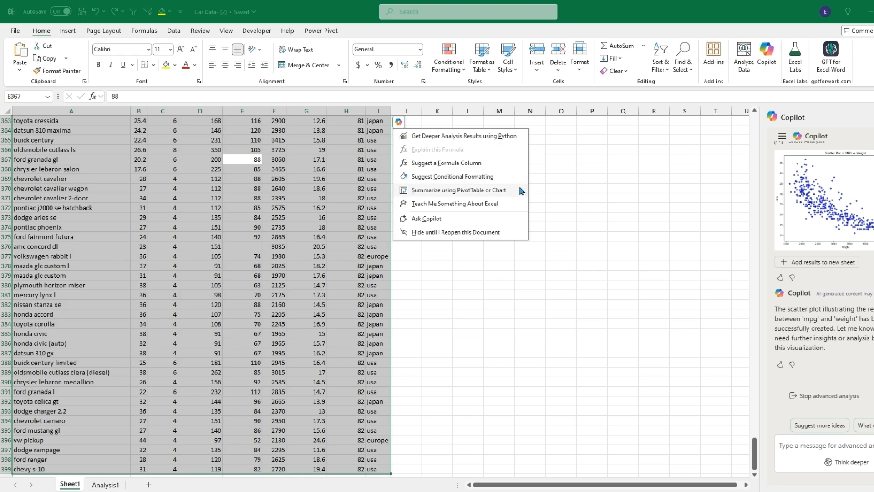
{"action": "mouse_move", "coordinate": [511, 206]}
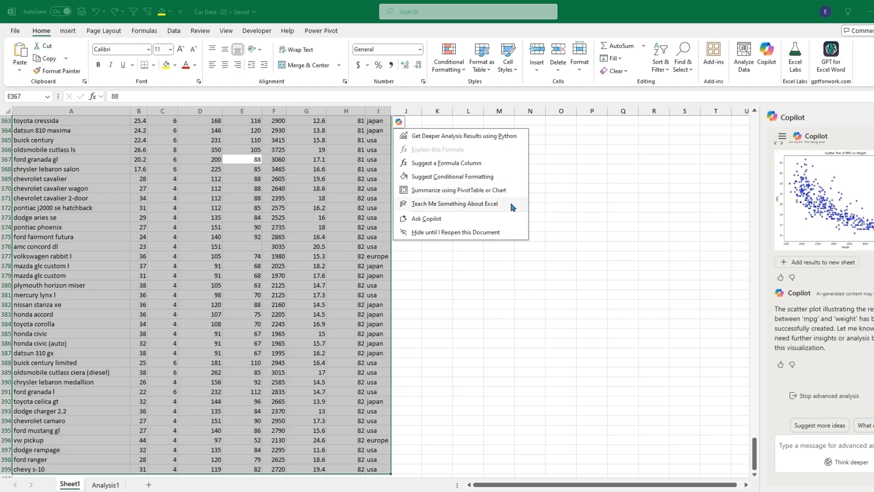
{"action": "mouse_move", "coordinate": [498, 173]}
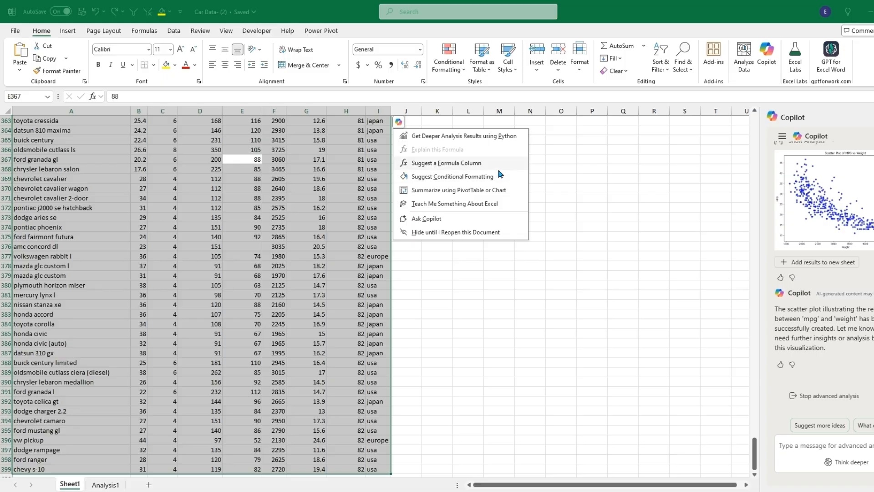
{"action": "mouse_move", "coordinate": [502, 177]}
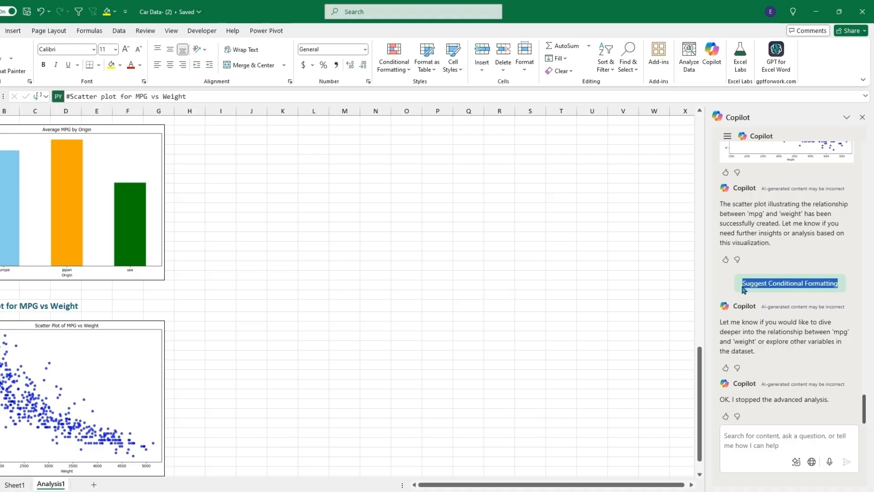
Send 'Suggest Conditional Formatting' to Copilot and return to Sheet1's data
{"action": "left_click", "coordinate": [789, 283]}
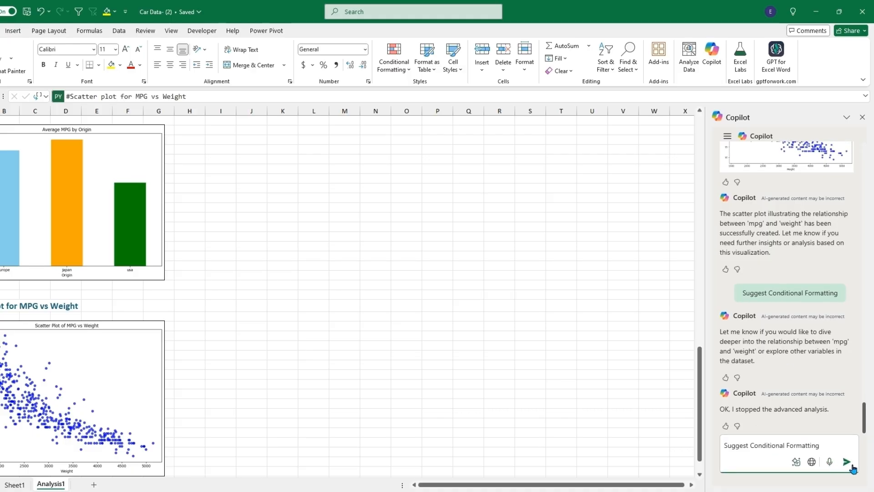
{"action": "left_click", "coordinate": [847, 461]}
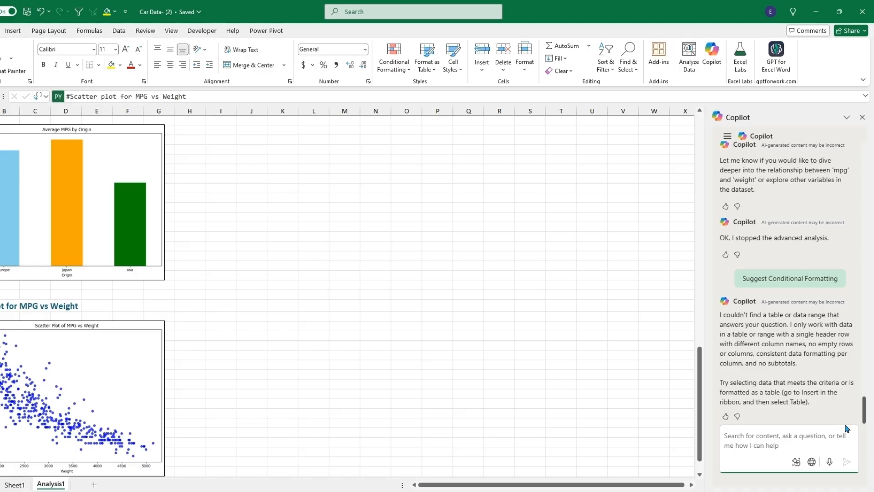
{"action": "left_click", "coordinate": [15, 484]}
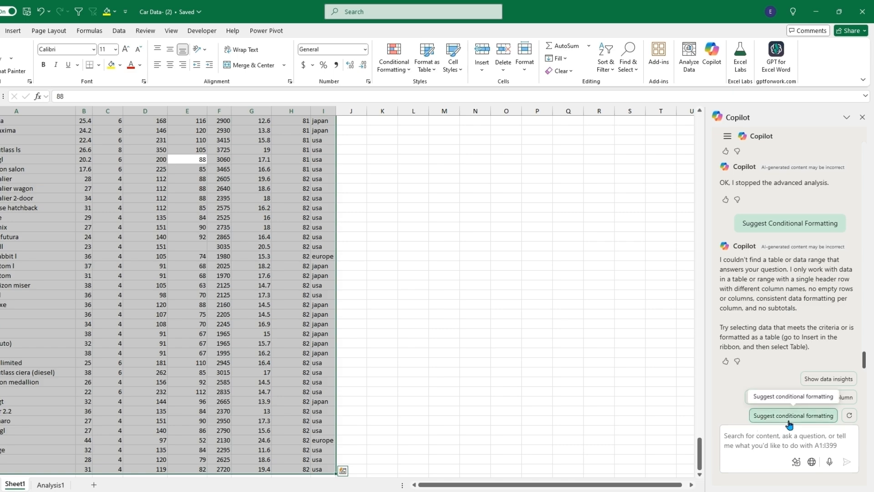
Pick 'Highlight cells above average in column horsepower' from Copilot's formatting suggestions
{"action": "left_click", "coordinate": [793, 414]}
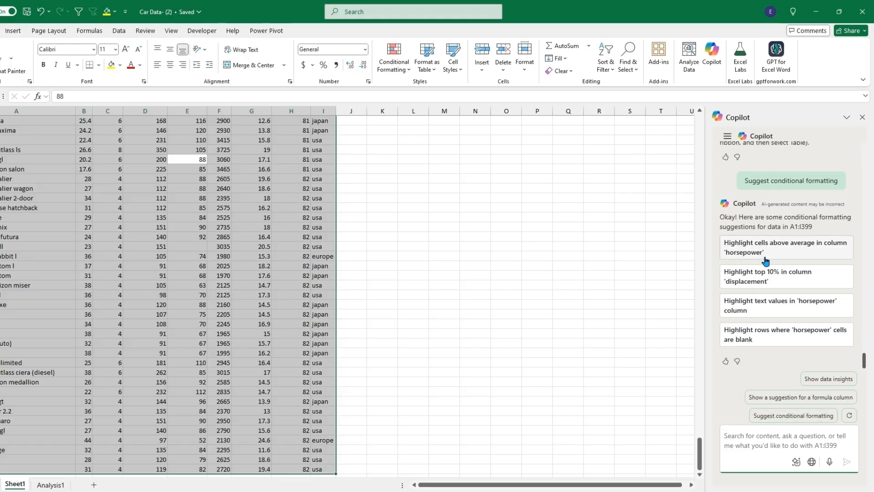
{"action": "mouse_move", "coordinate": [753, 266]}
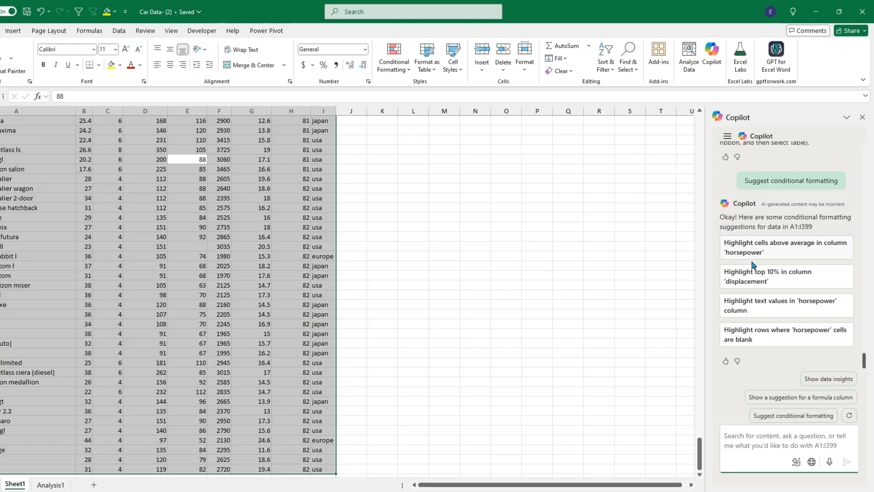
{"action": "mouse_move", "coordinate": [466, 231]}
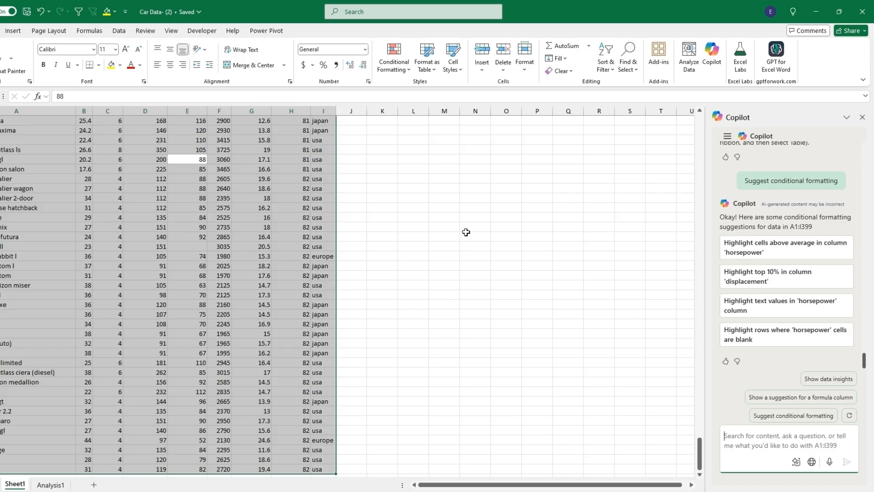
{"action": "mouse_move", "coordinate": [782, 257]}
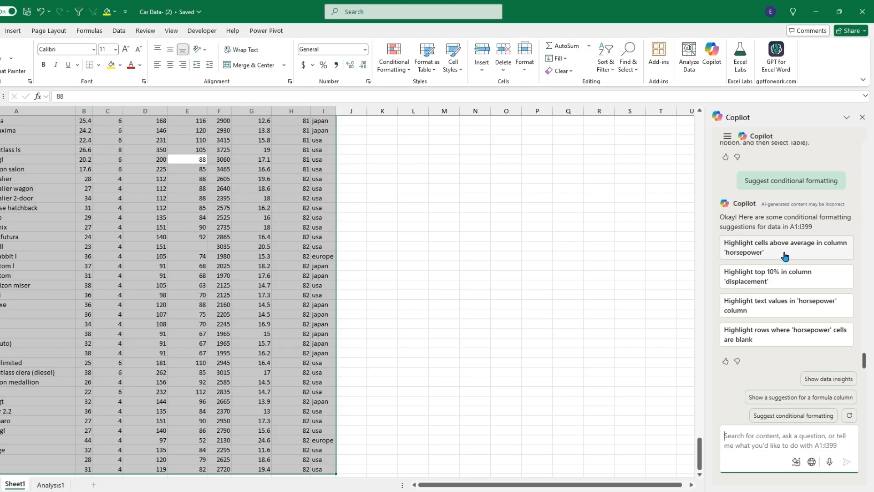
{"action": "left_click", "coordinate": [785, 246]}
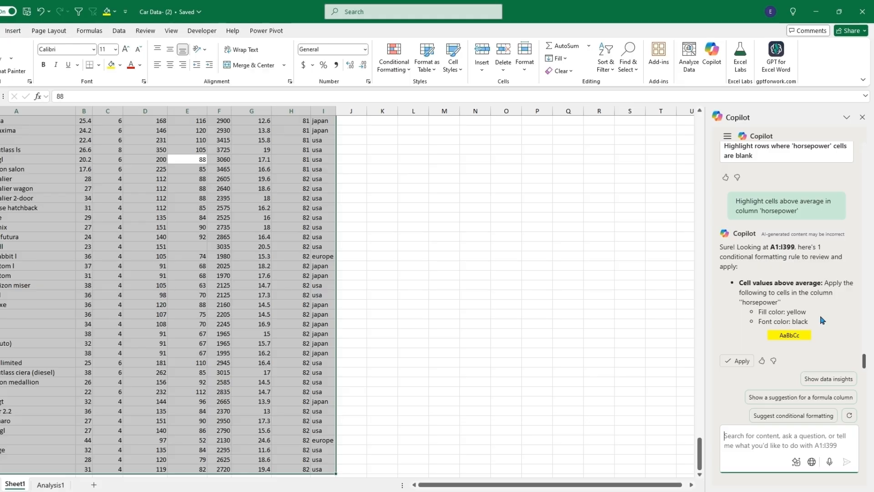
Apply the yellow fill, black text rule to above-average horsepower cells
{"action": "left_click", "coordinate": [740, 361]}
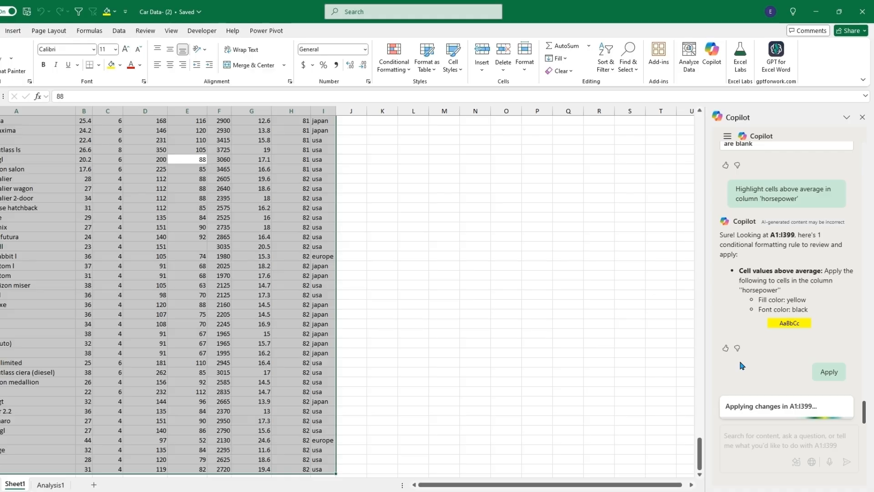
{"action": "left_click", "coordinate": [829, 372]}
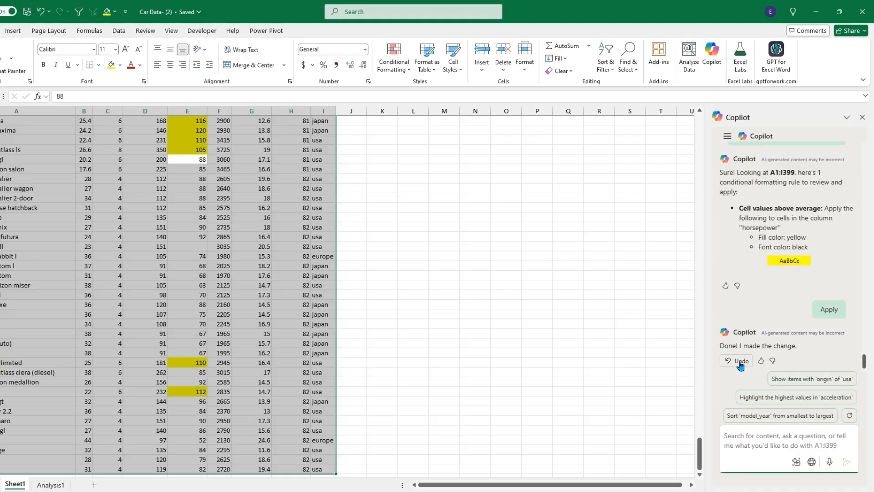
{"action": "mouse_move", "coordinate": [687, 353]}
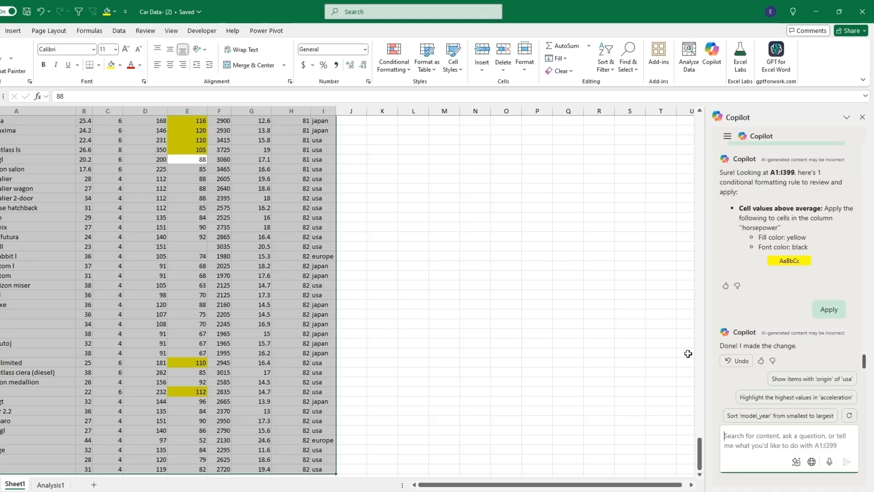
{"action": "mouse_move", "coordinate": [216, 363]}
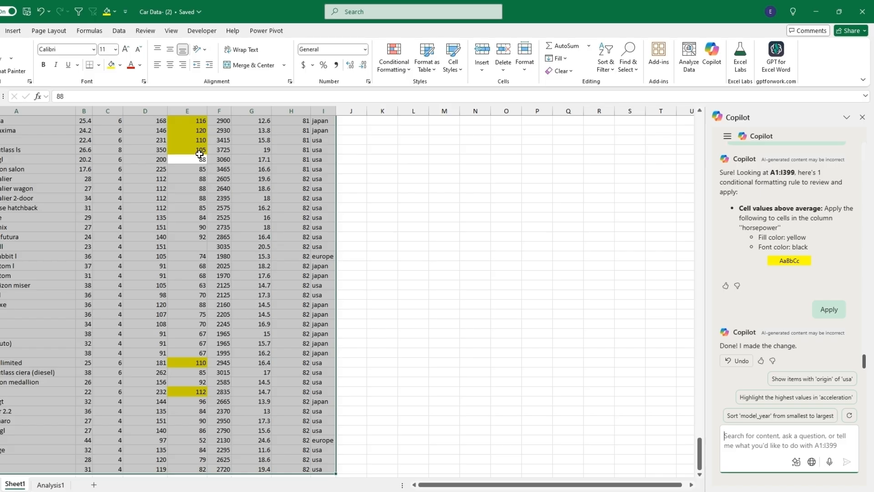
{"action": "mouse_move", "coordinate": [204, 163]}
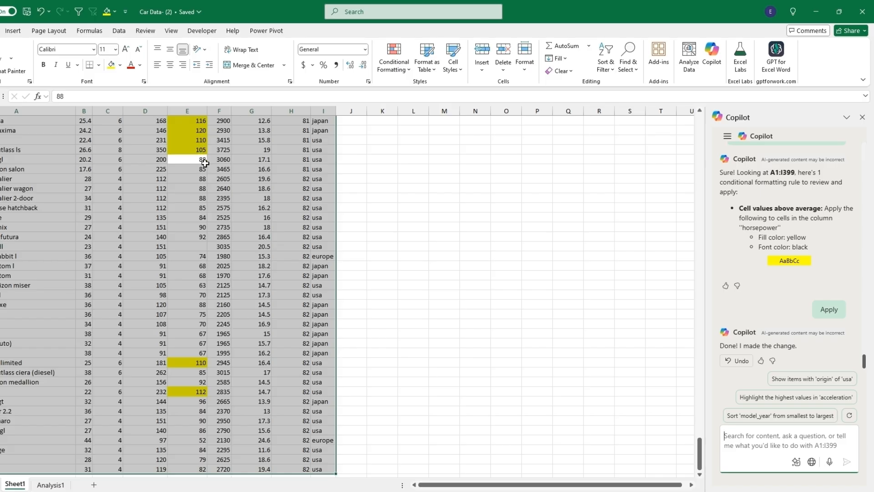